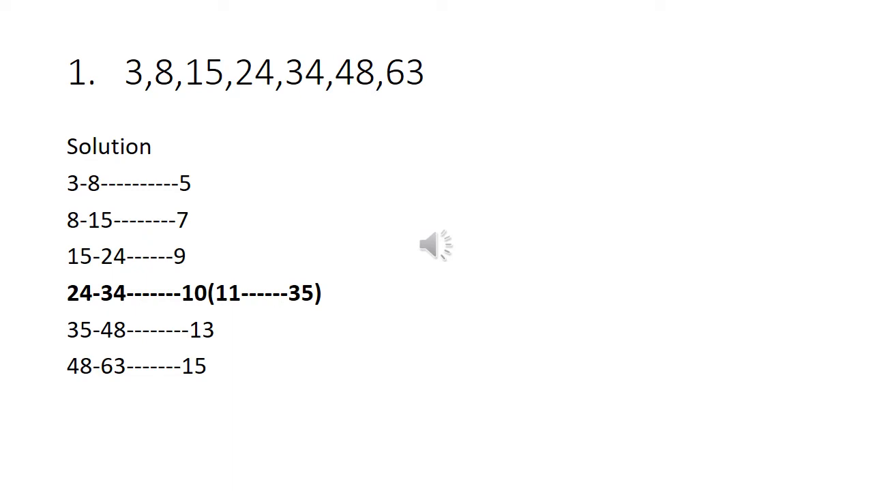
# - Advance to the problem 1 solution slide showing 34 should be 35
pyautogui.press('Right')
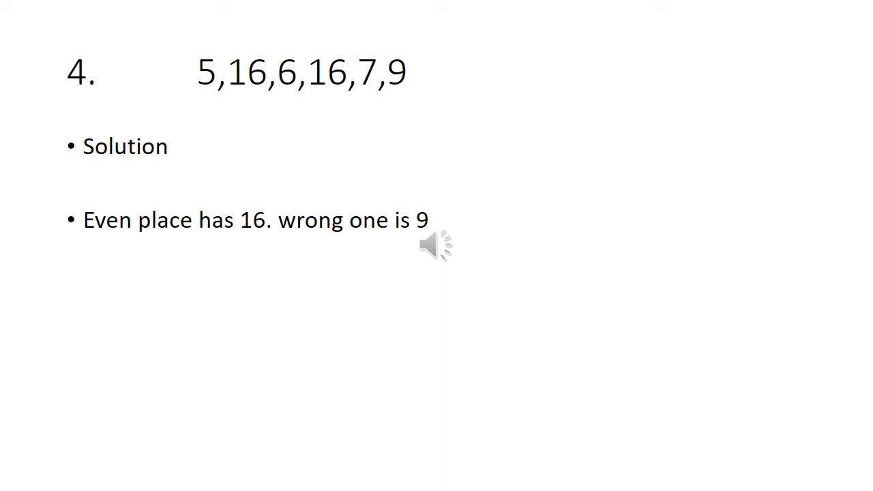
# - Advance through problem 5's solution to problem 6's solution, 26 replacing 27
pyautogui.press('Right')
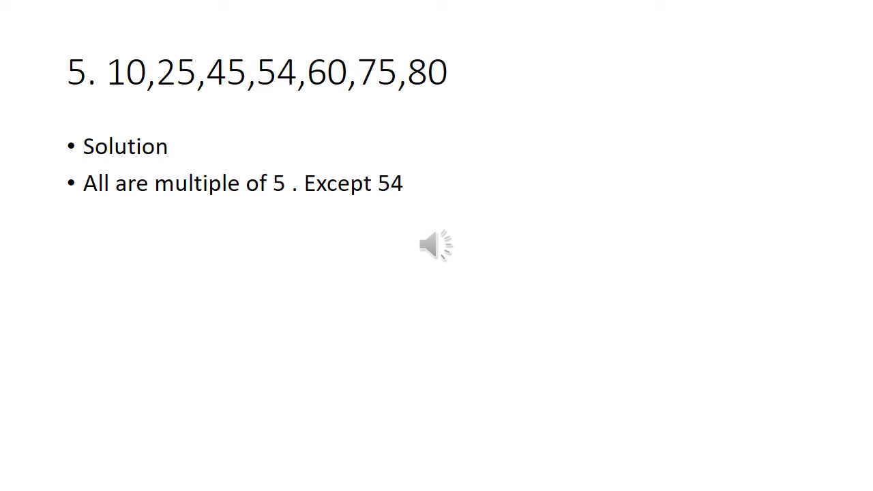
pyautogui.press('Right')
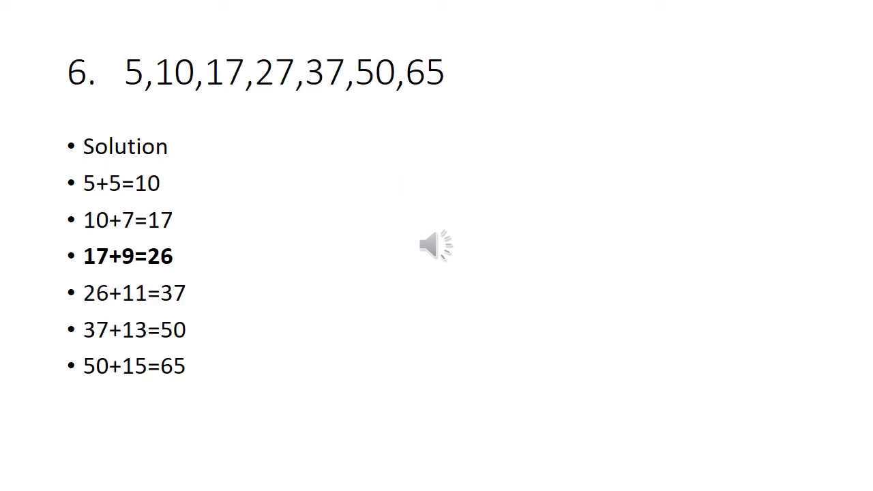